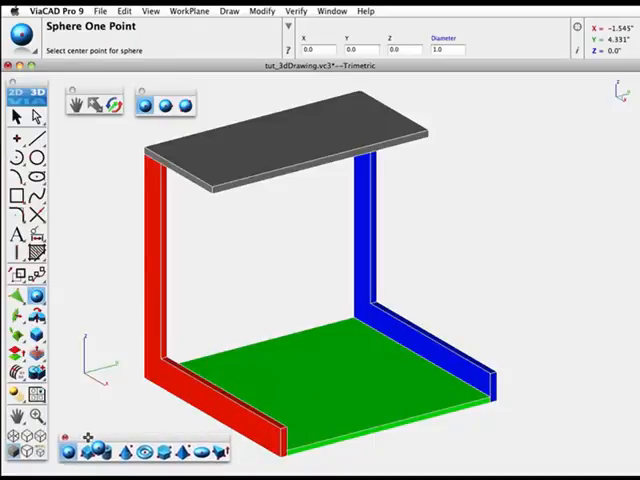
Step: Tear off the line, arc and circle tool flyouts as floating palettes
left_click(13, 140)
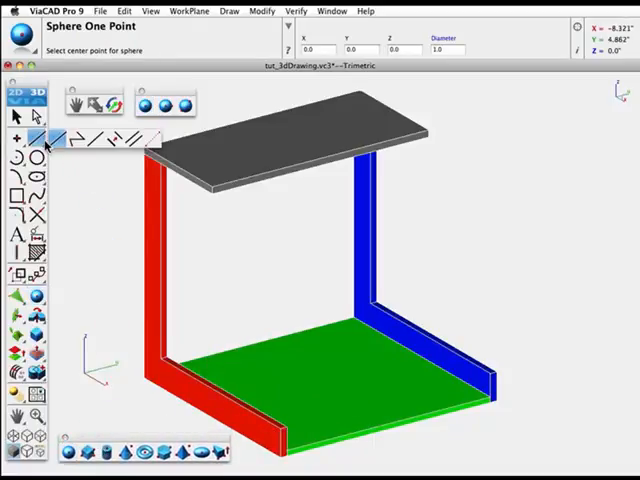
left_click(50, 139)
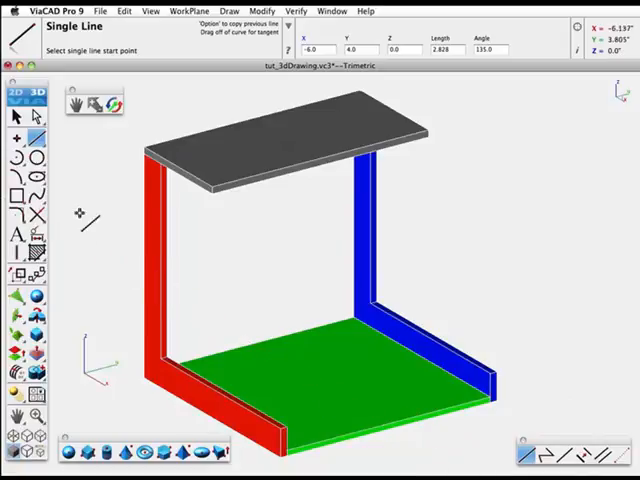
left_click(14, 158)
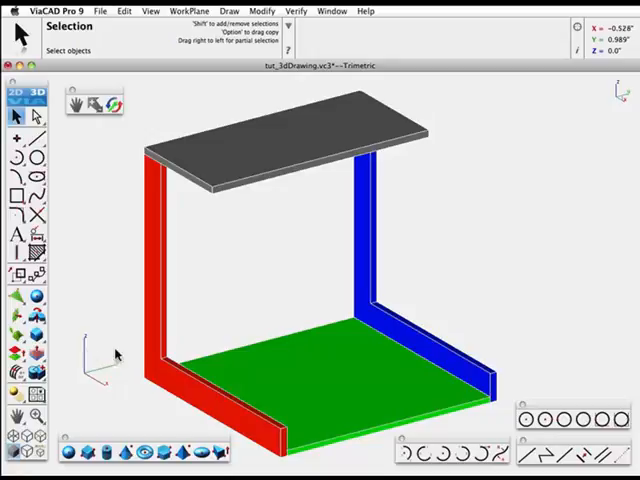
mouse_move(148, 328)
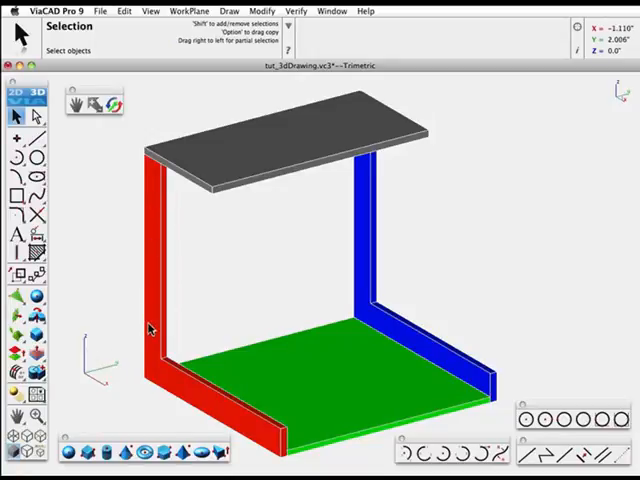
mouse_move(143, 217)
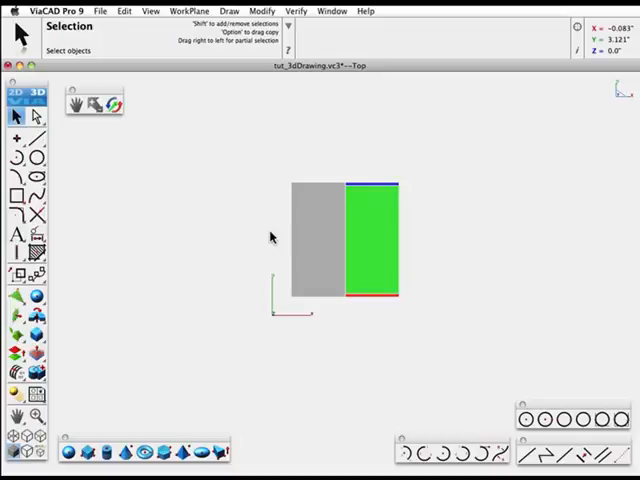
mouse_move(266, 283)
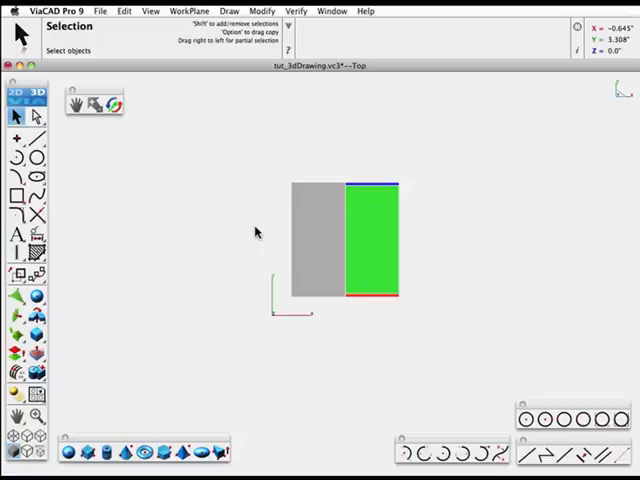
Step: Switch the model from the trimetric view to the Top view
left_click(150, 11)
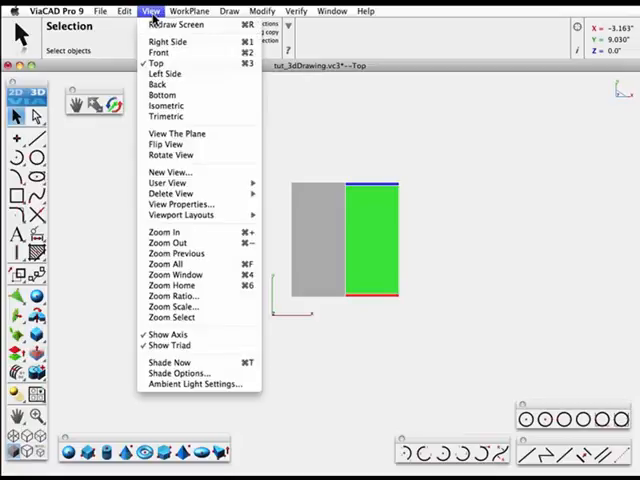
Step: View the box from the Front, Back, Left Side and Right Side in turn
left_click(161, 41)
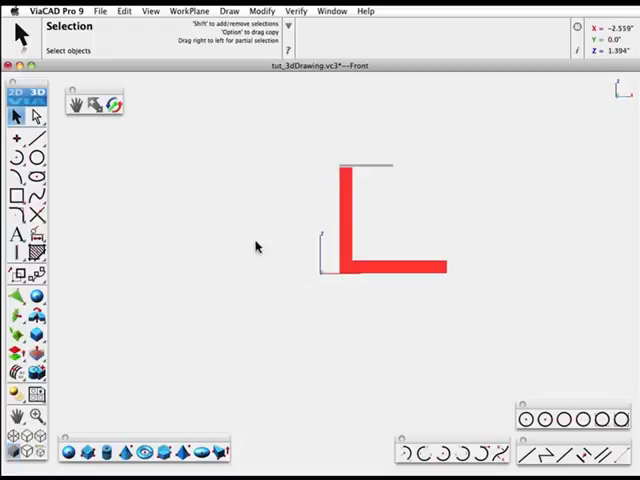
left_click(150, 11)
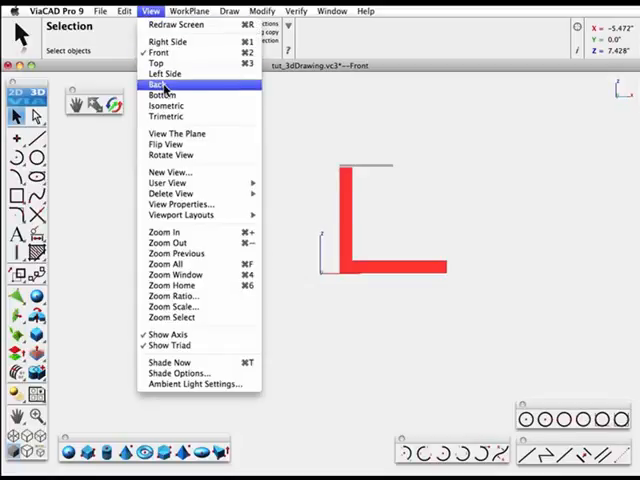
left_click(158, 84)
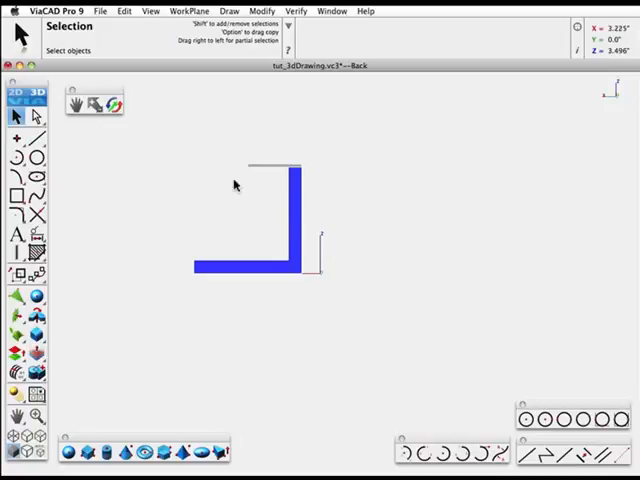
left_click(150, 11)
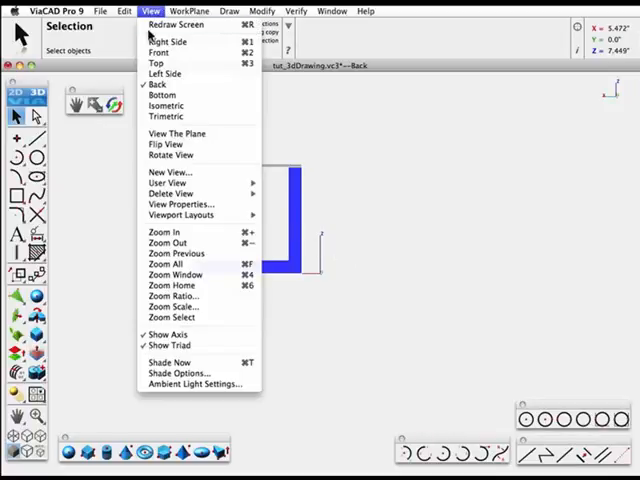
left_click(165, 73)
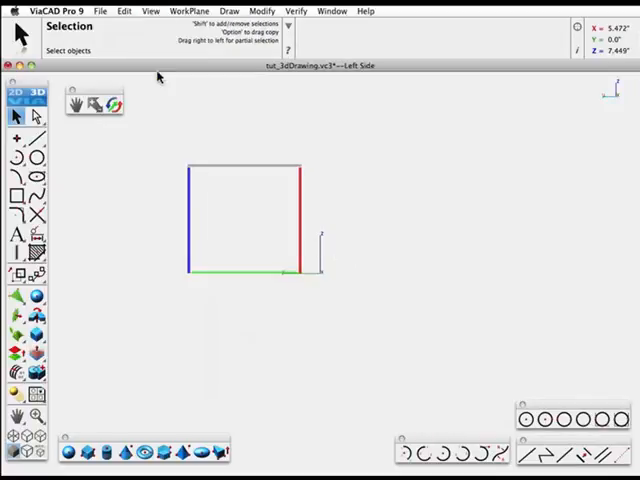
mouse_move(167, 204)
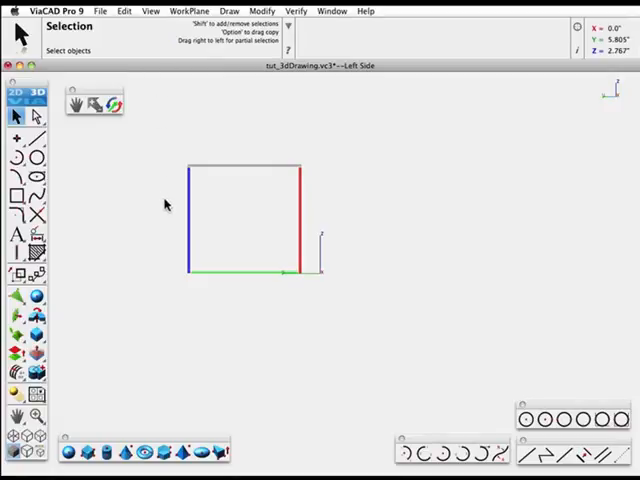
left_click(151, 11)
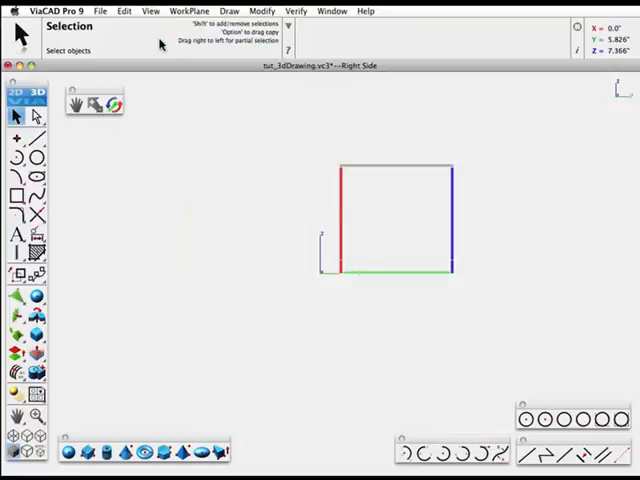
mouse_move(201, 141)
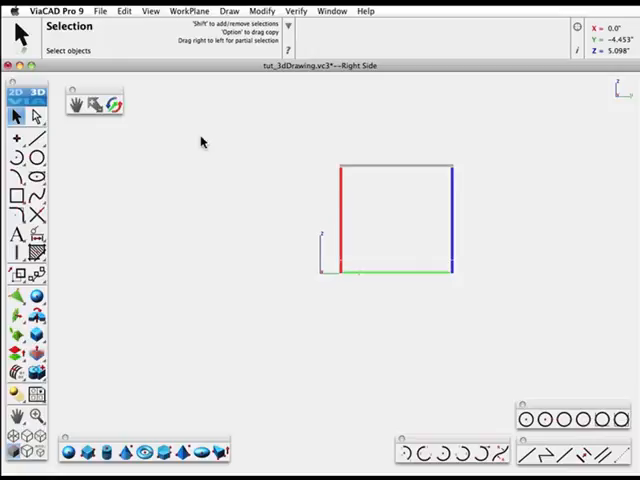
left_click(152, 11)
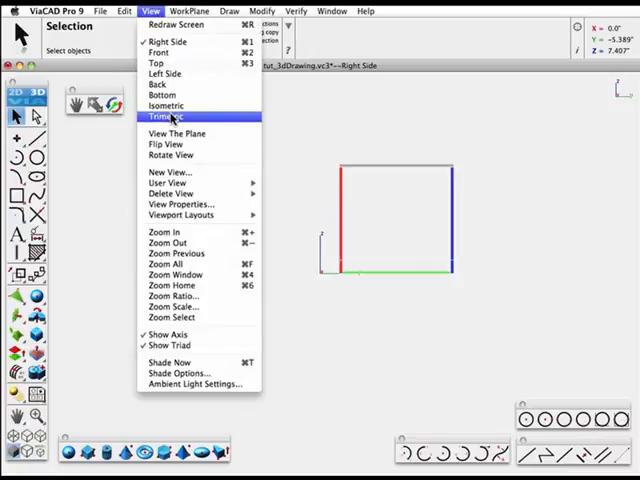
Step: Return to the Trimetric view and turn on Show Grid for the work plane
left_click(164, 118)
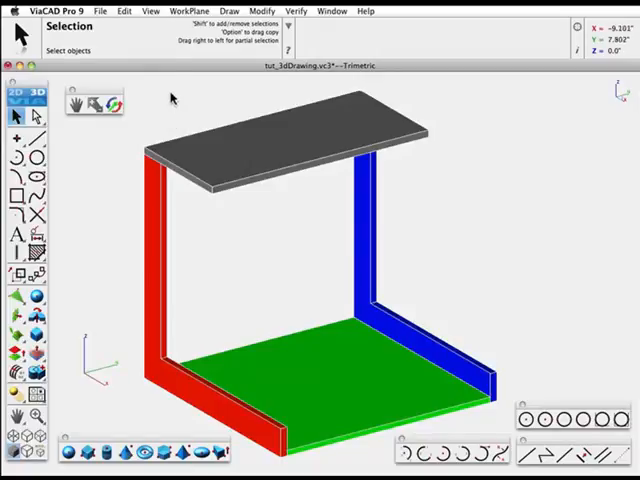
left_click(196, 11)
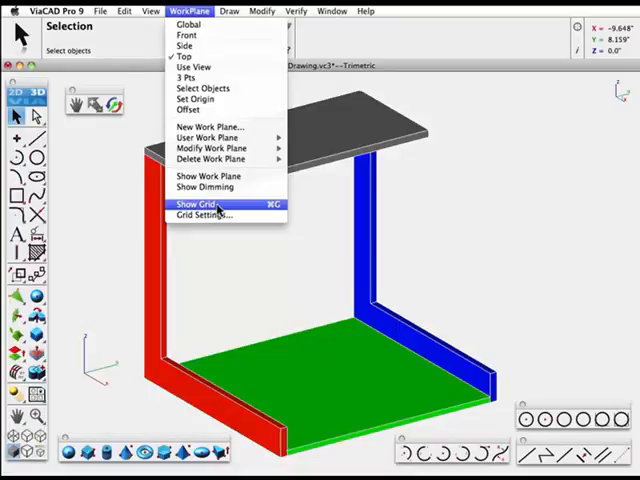
left_click(198, 204)
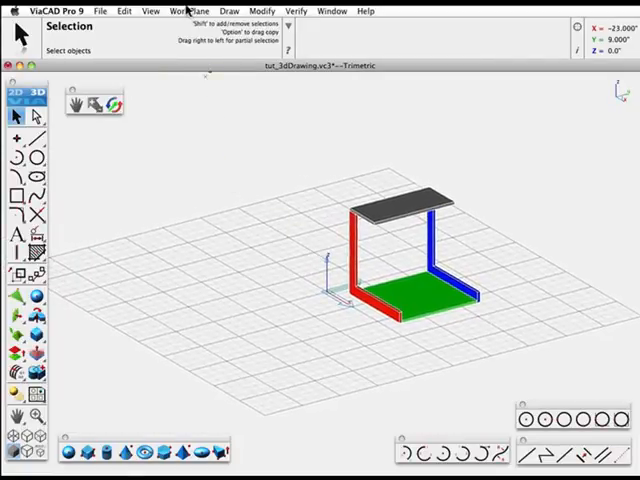
left_click(202, 11)
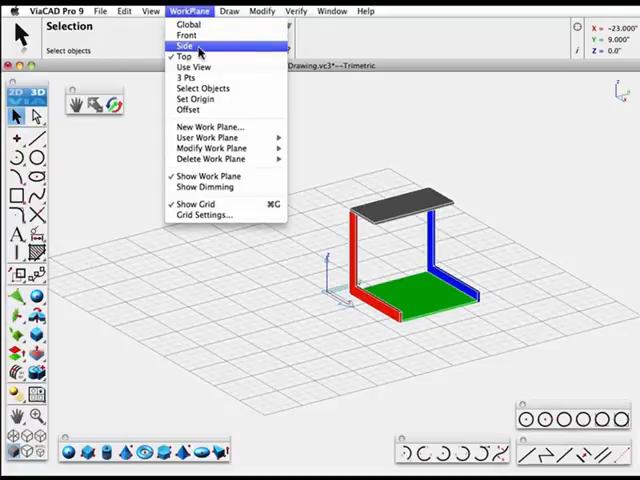
left_click(151, 11)
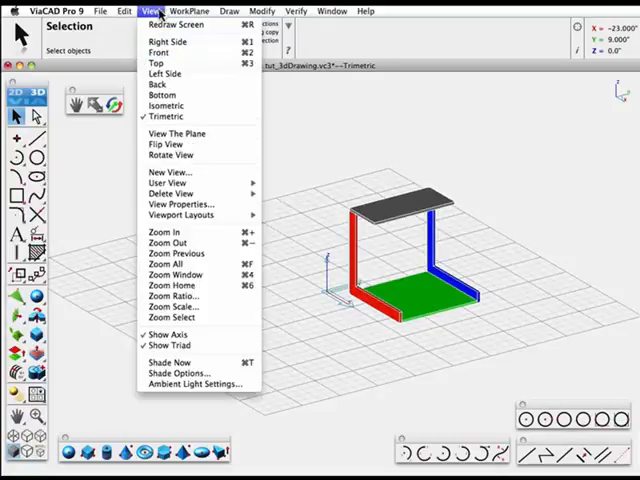
left_click(193, 11)
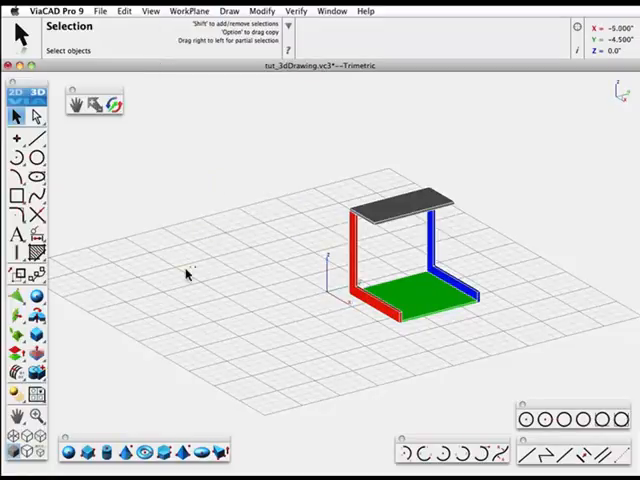
Step: Draw a thin upright two-point cylinder on the grid left of the box
left_click(115, 452)
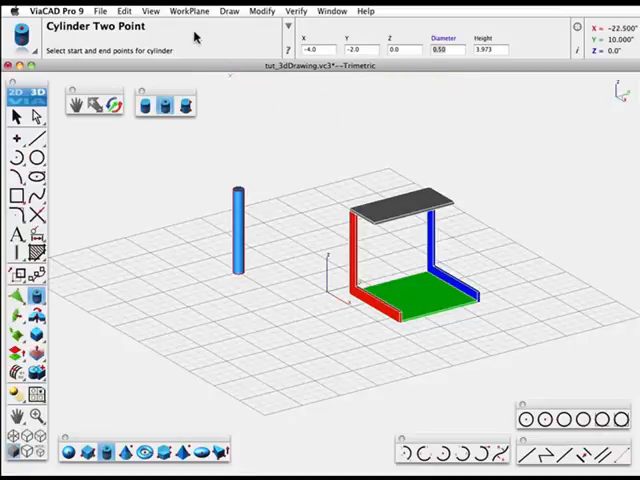
left_click(191, 11)
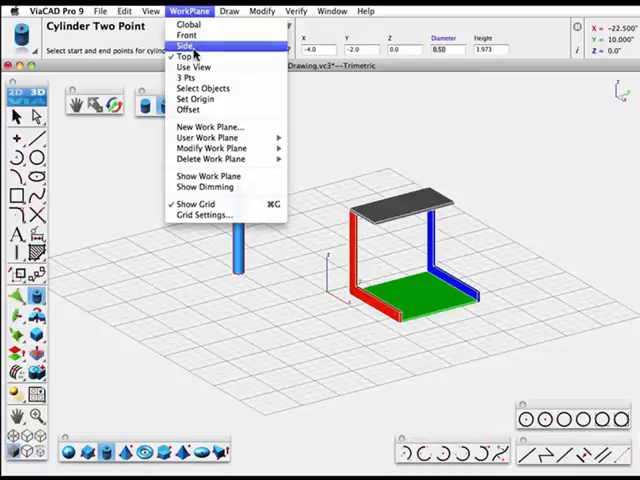
Step: Make Side the active work plane, rotate the view, and delete the cylinder
left_click(188, 48)
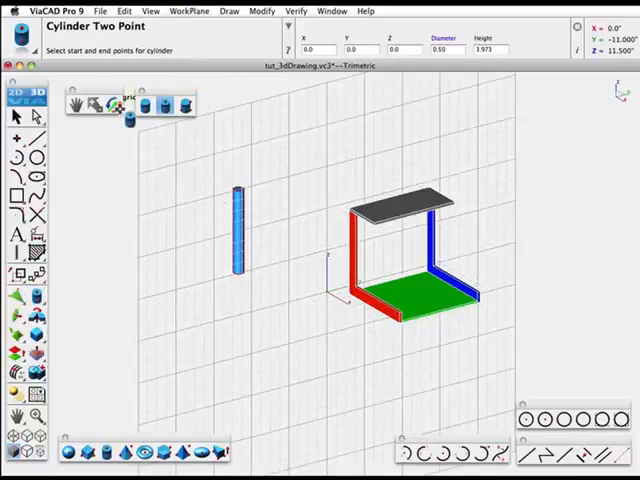
left_click(113, 104)
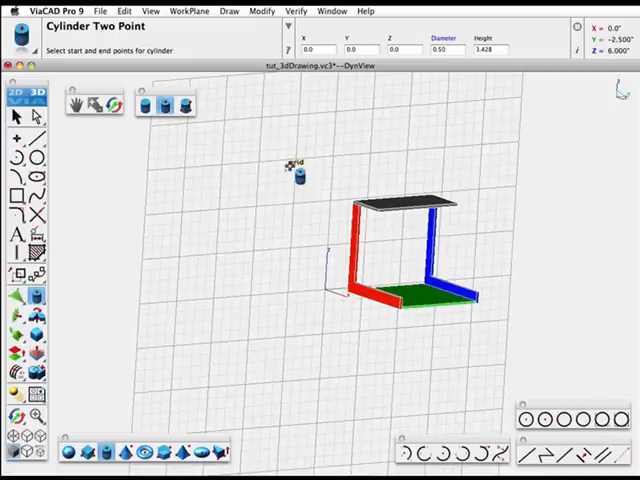
left_click(189, 11)
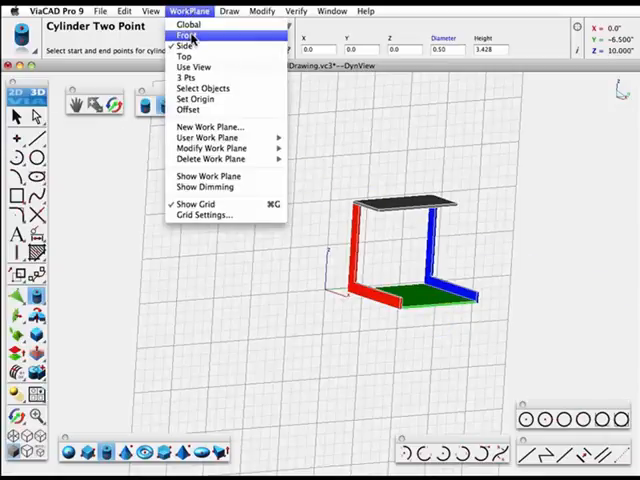
Step: Activate the Front work plane, then start a new Untitled drawing
left_click(186, 34)
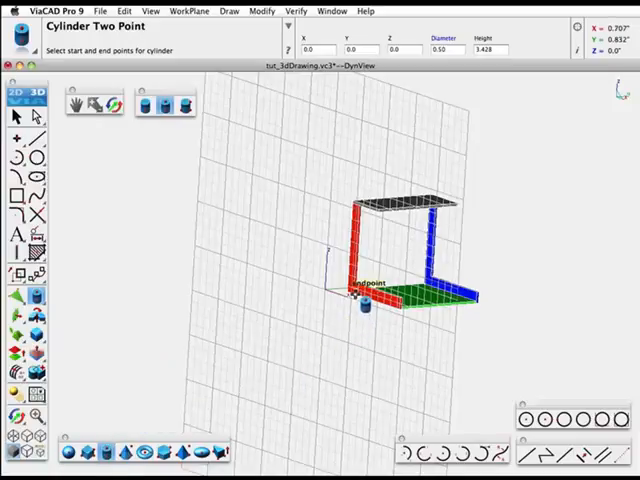
mouse_move(325, 290)
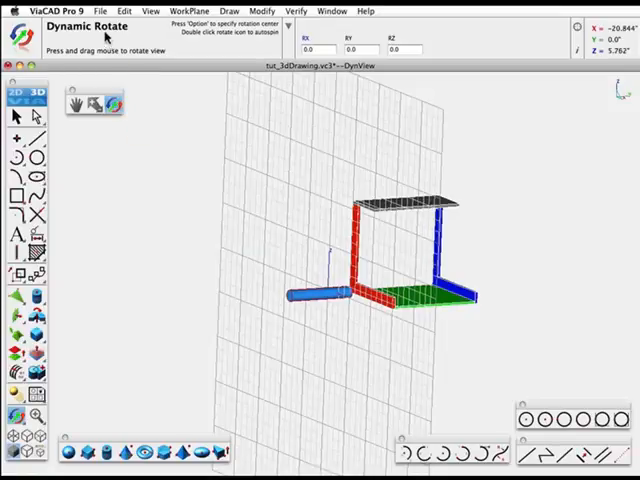
left_click(98, 11)
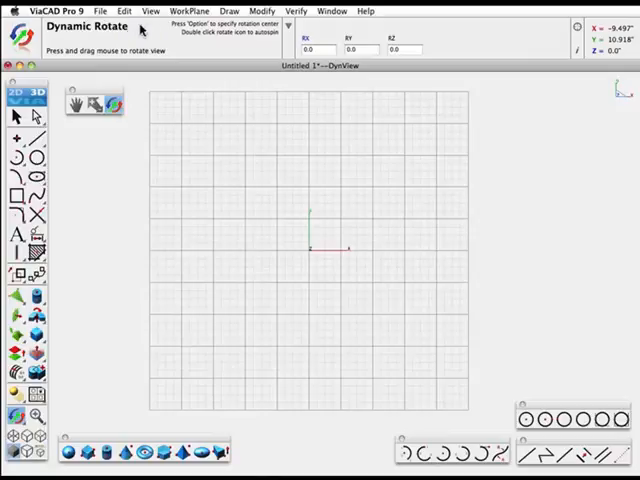
Step: Tilt the new drawing into the Trimetric view with the work plane grid shown
left_click(151, 11)
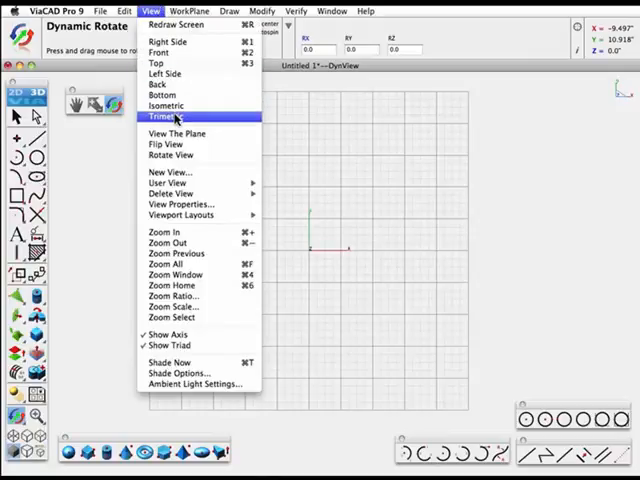
left_click(164, 116)
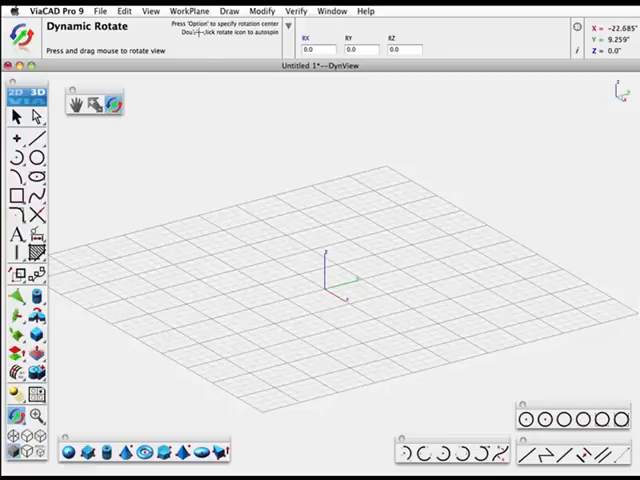
left_click(199, 11)
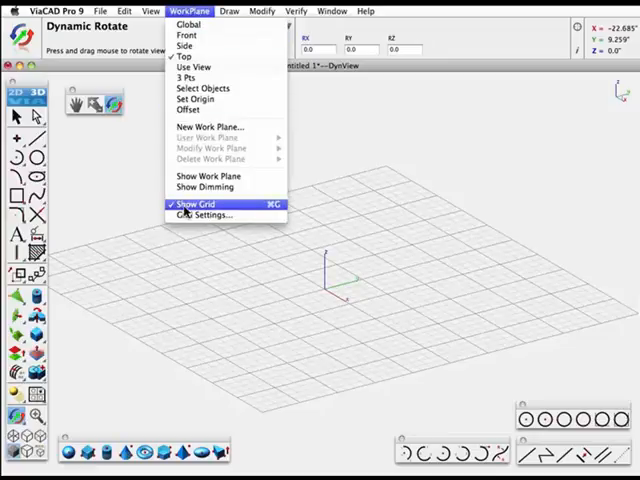
left_click(191, 204)
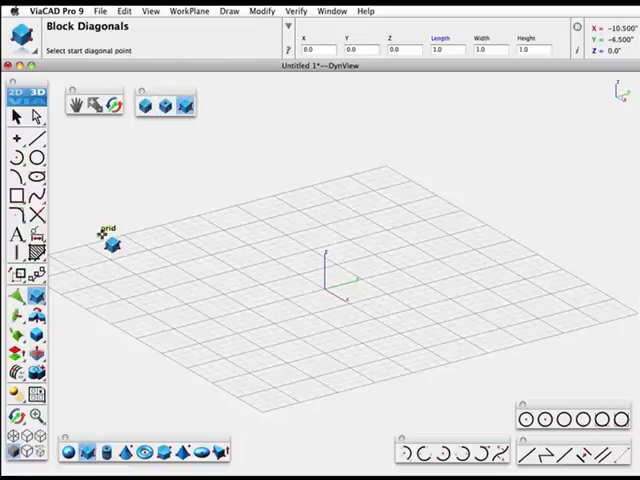
Step: Draw a low wide slab, a tall pillar and a large flat plate with Block Diagonals
left_click(155, 105)
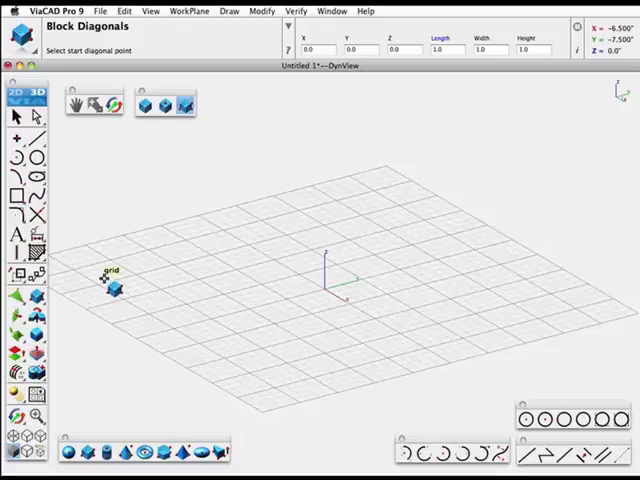
left_click(115, 290)
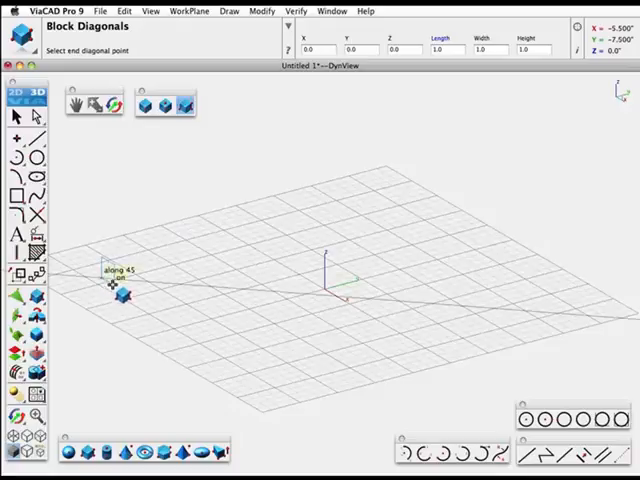
mouse_move(228, 303)
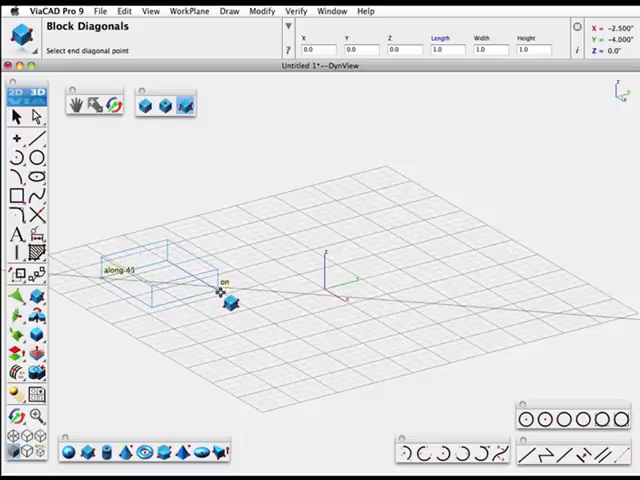
left_click(226, 293)
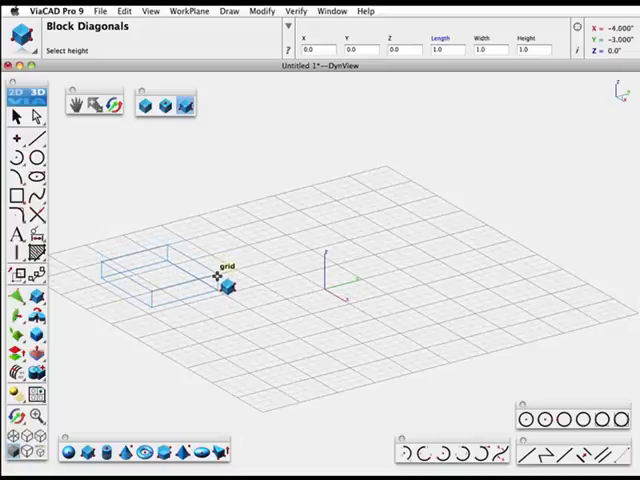
left_click(227, 285)
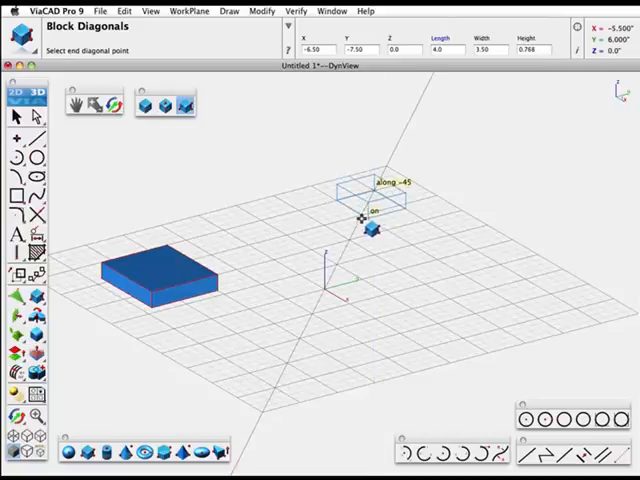
left_click(370, 220)
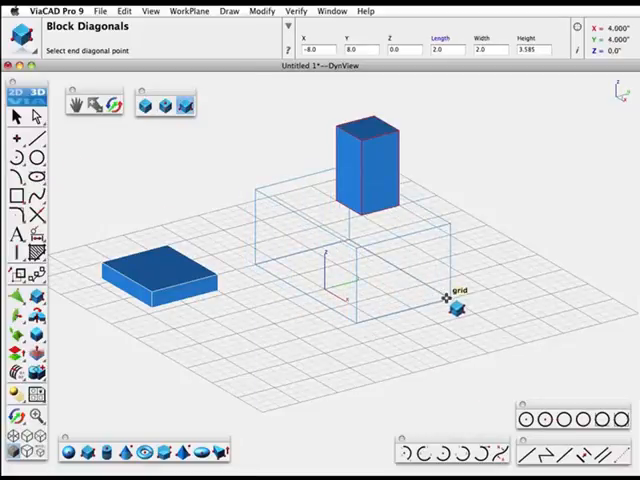
left_click(457, 305)
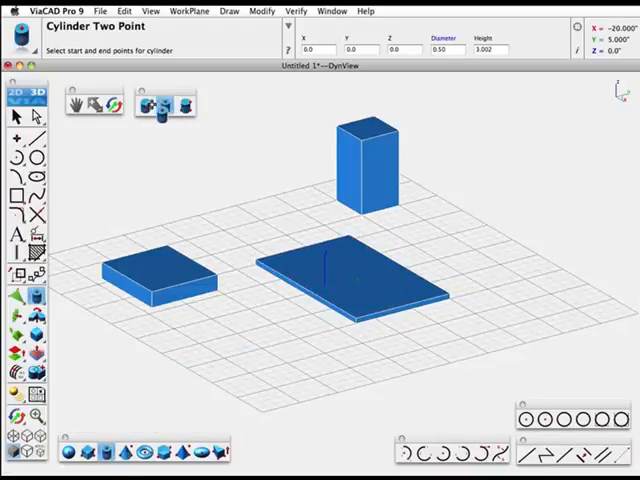
Step: Place two thin cylinders, a cone and a green hexagonal prism around the blocks
left_click(152, 105)
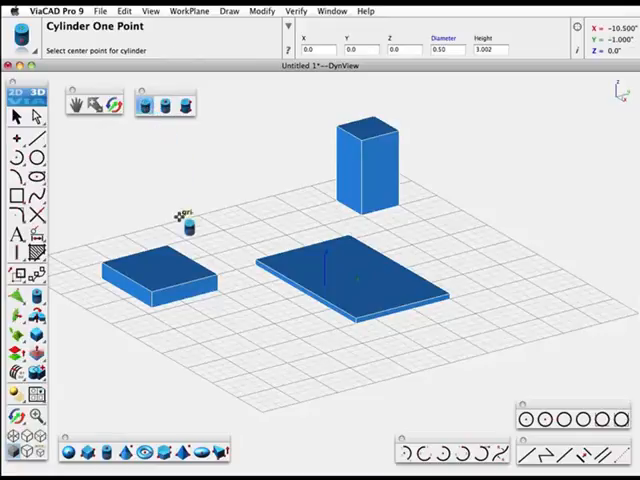
mouse_move(208, 350)
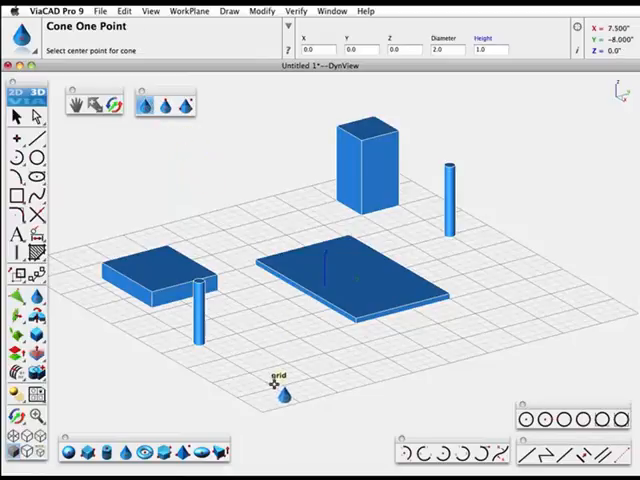
left_click(281, 387)
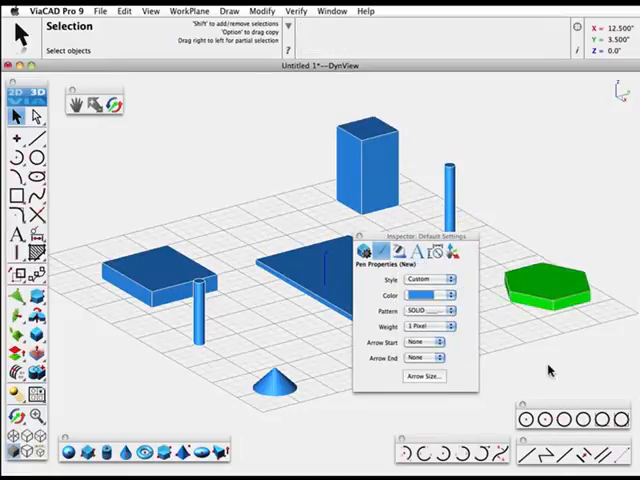
left_click(445, 295)
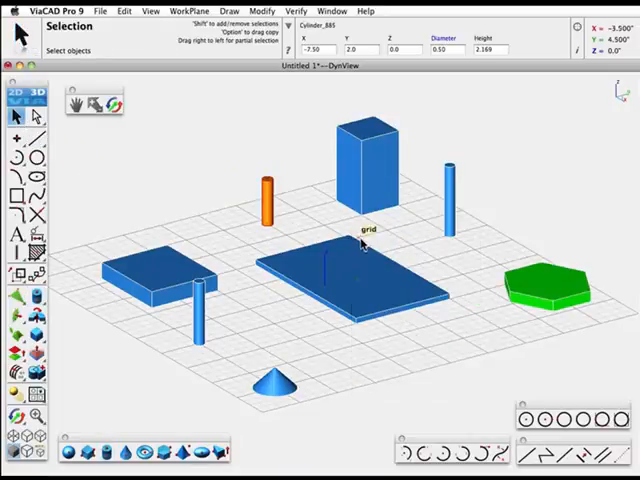
Step: Switch to the Single Line tool for drawing straight lines across the scene
left_click(525, 455)
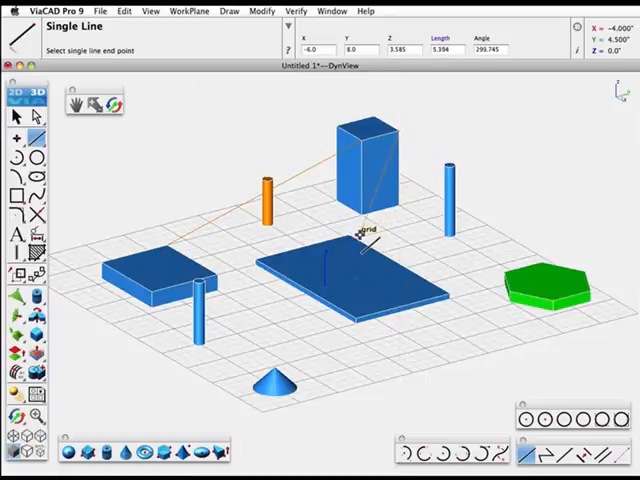
Step: Place further single-line end points, including one on the plate
left_click(362, 237)
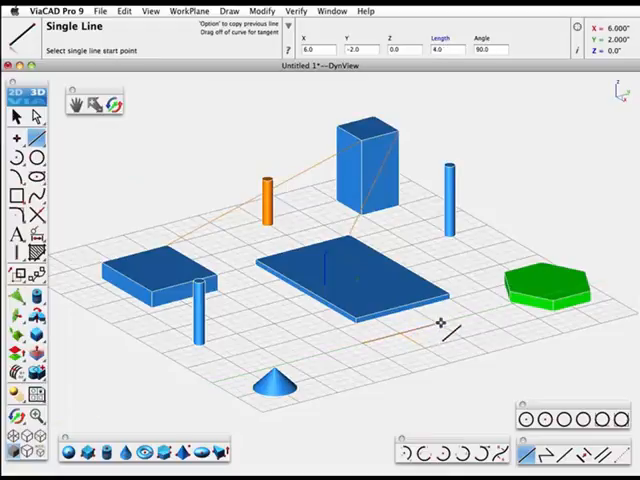
mouse_move(440, 345)
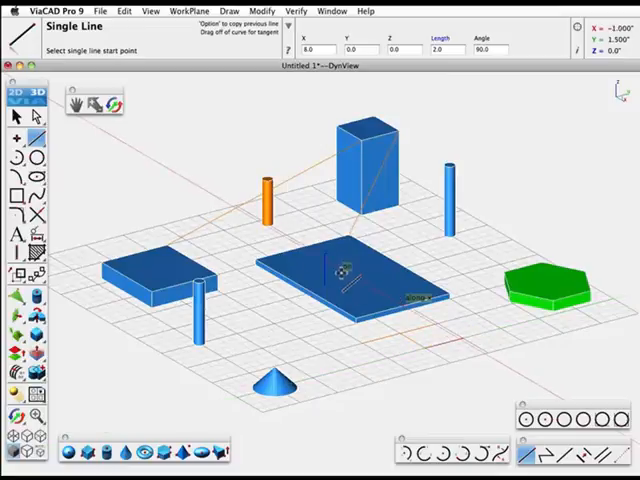
left_click(115, 102)
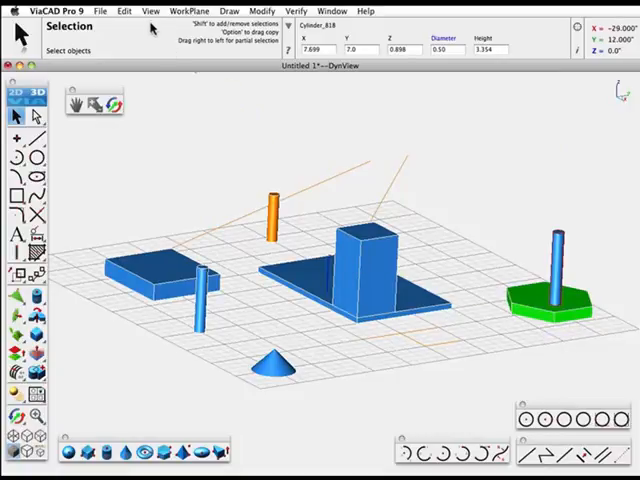
Step: Set the view to Top, looking straight down on the grid
left_click(151, 11)
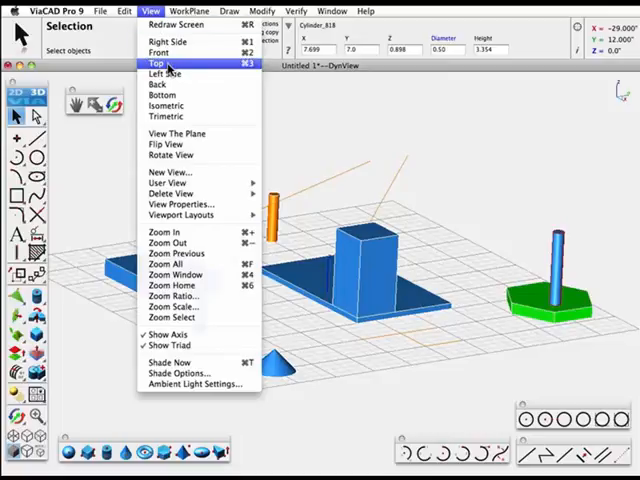
left_click(152, 63)
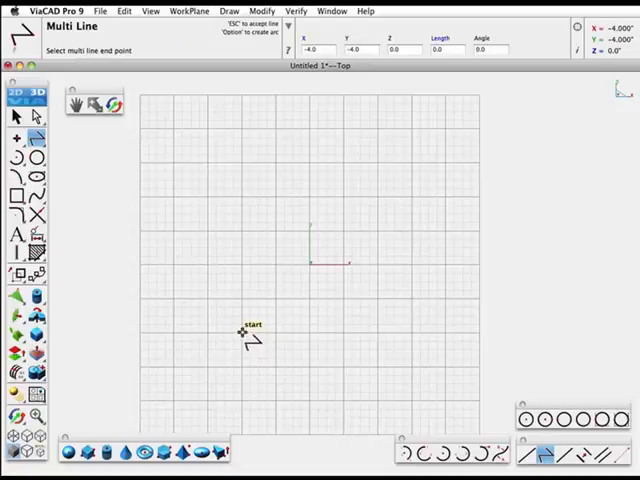
mouse_move(440, 330)
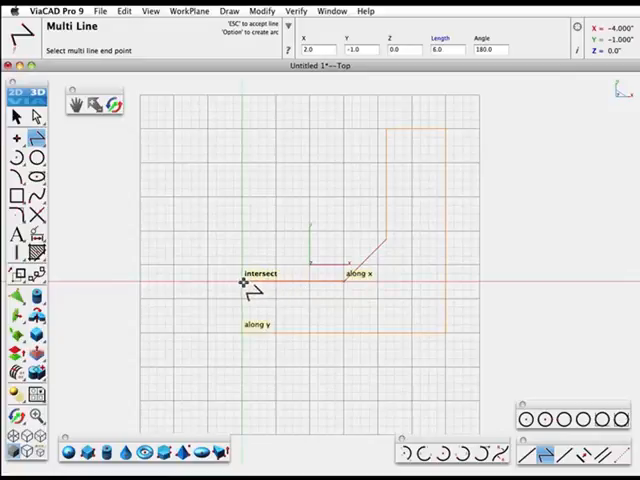
Step: Place a corner of the L-shaped outline and size the hole circle
left_click(245, 285)
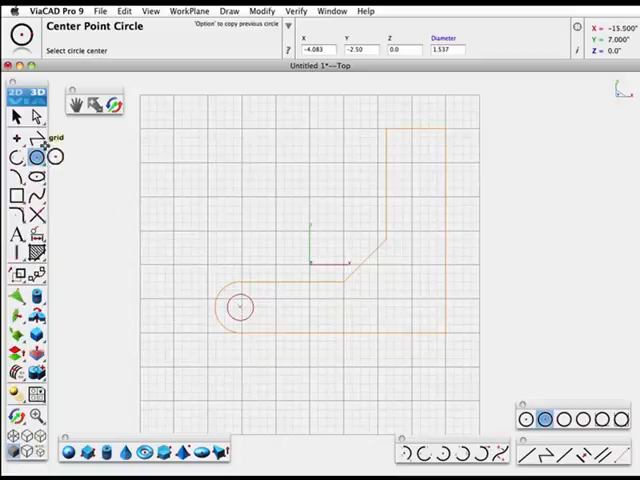
left_click(151, 11)
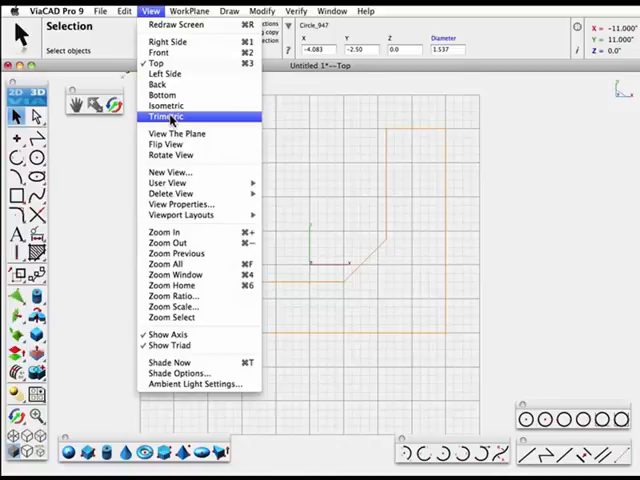
Step: Switch to Trimetric view and extrude the L-shaped outline into a solid
left_click(166, 116)
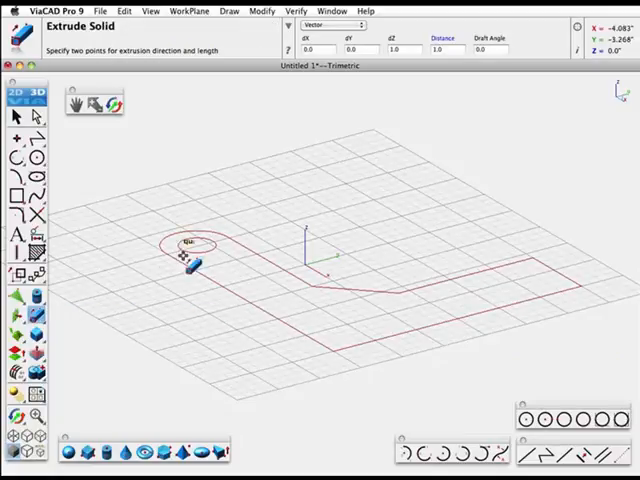
left_click(320, 25)
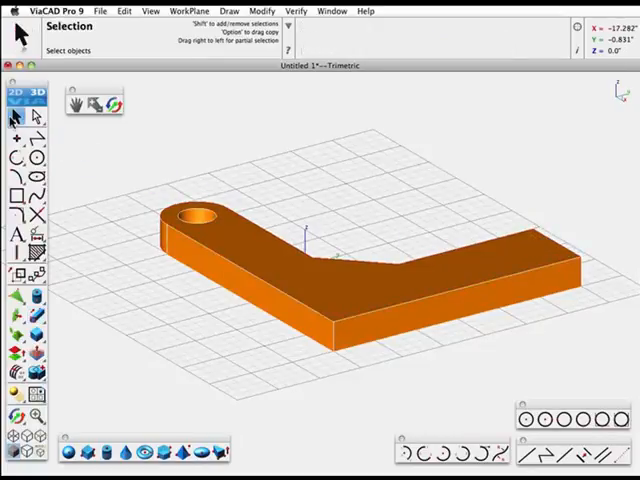
left_click(113, 105)
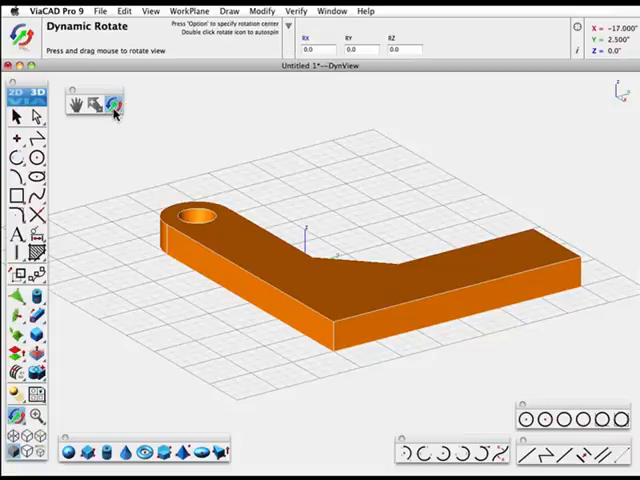